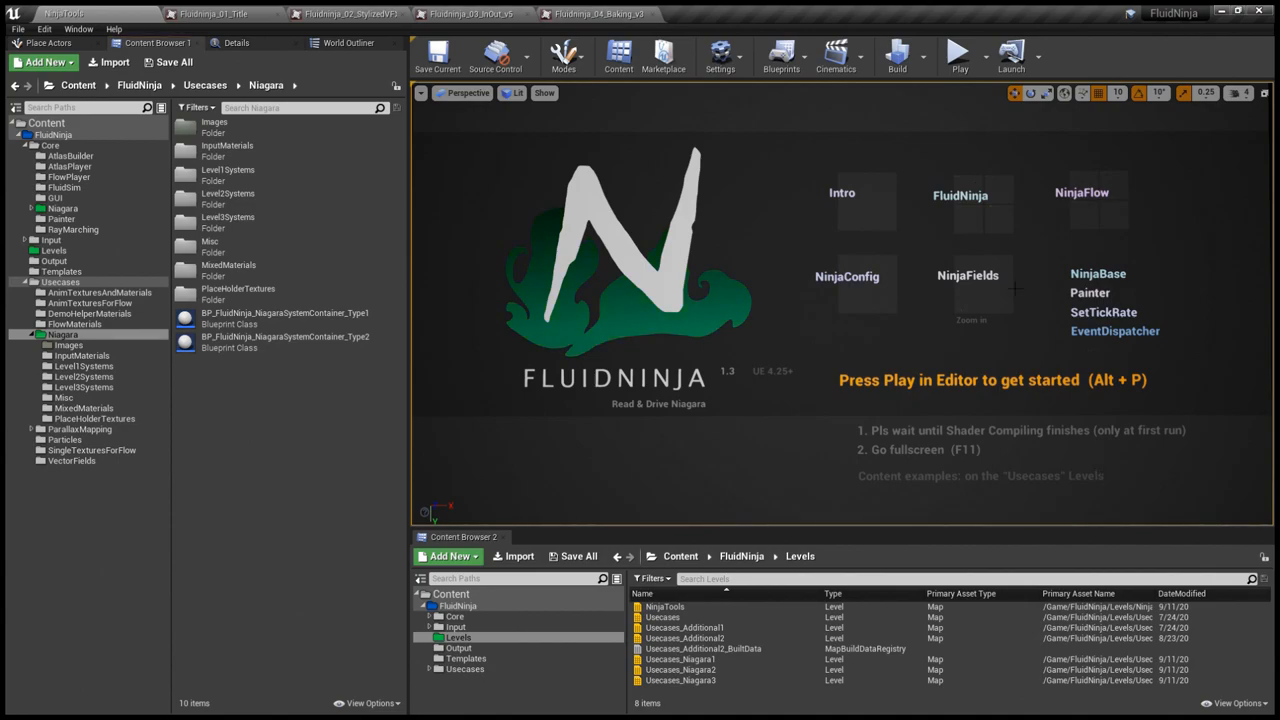
Launch the FluidNinja tool, set Velocity Offset X to about -1.89 on NiagaraTest, and reveal the preset list
left_click(958, 52)
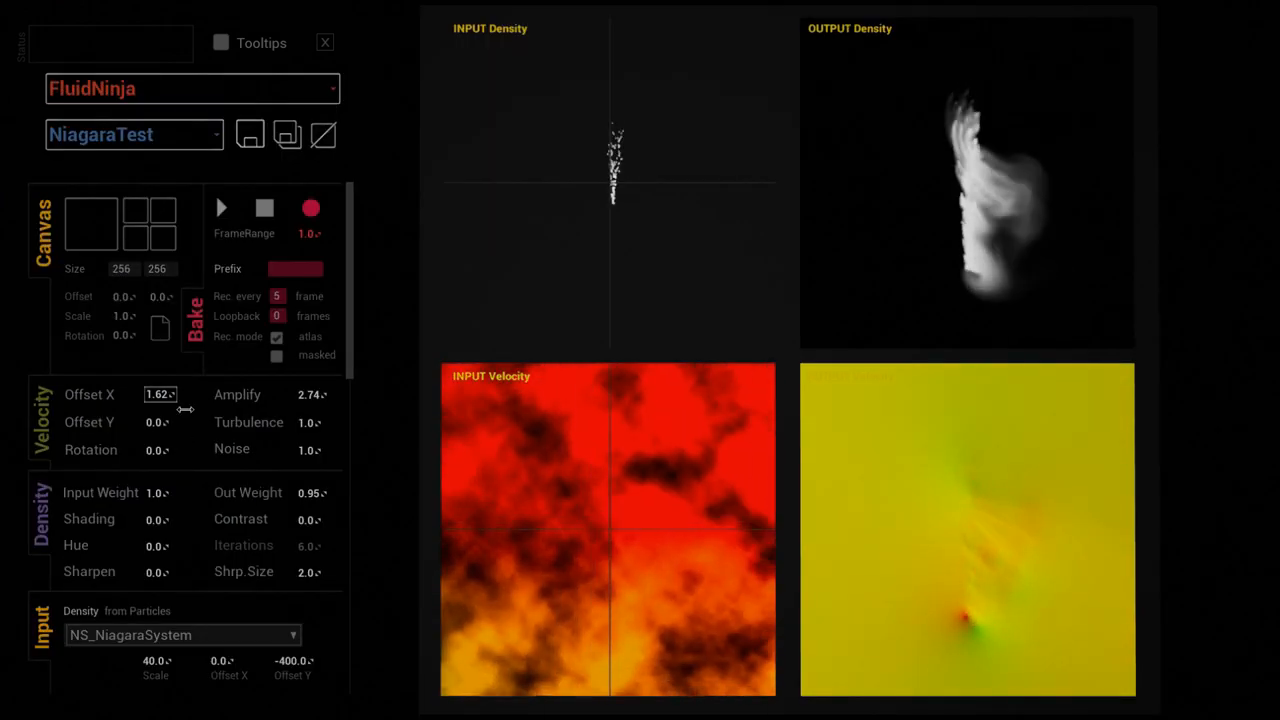
left_click_drag(160, 394, 130, 394)
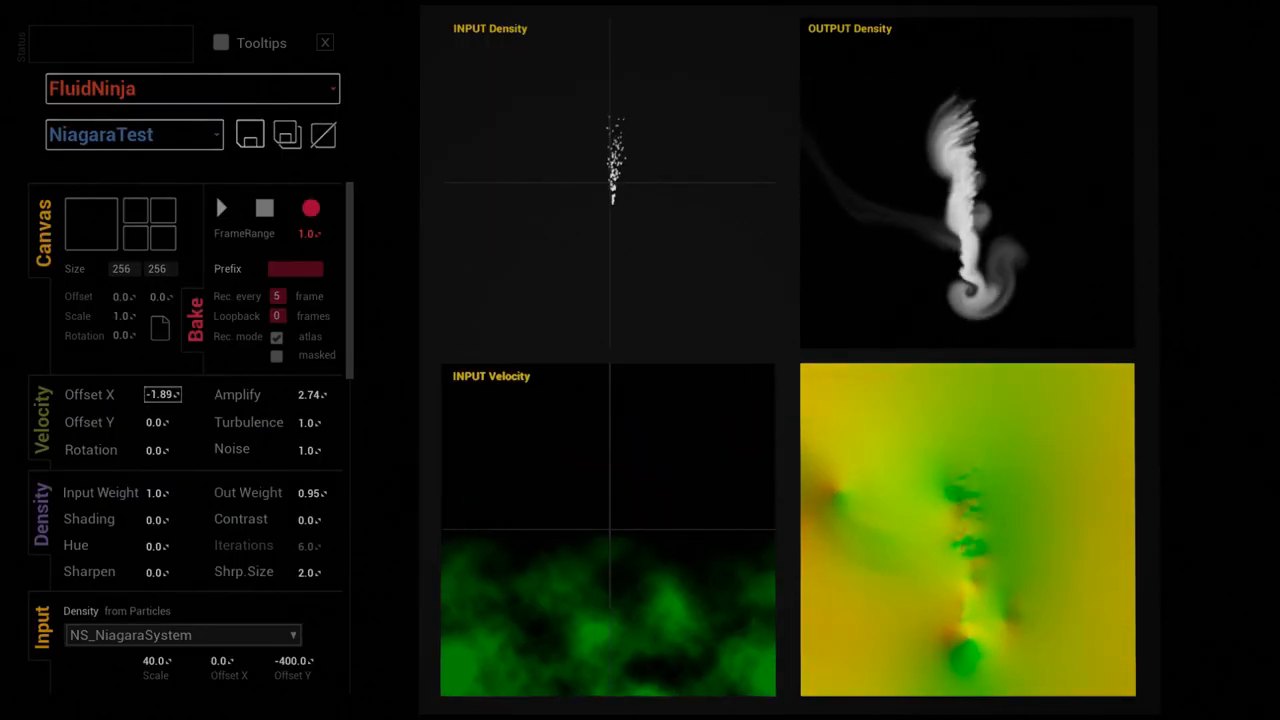
left_click(136, 134)
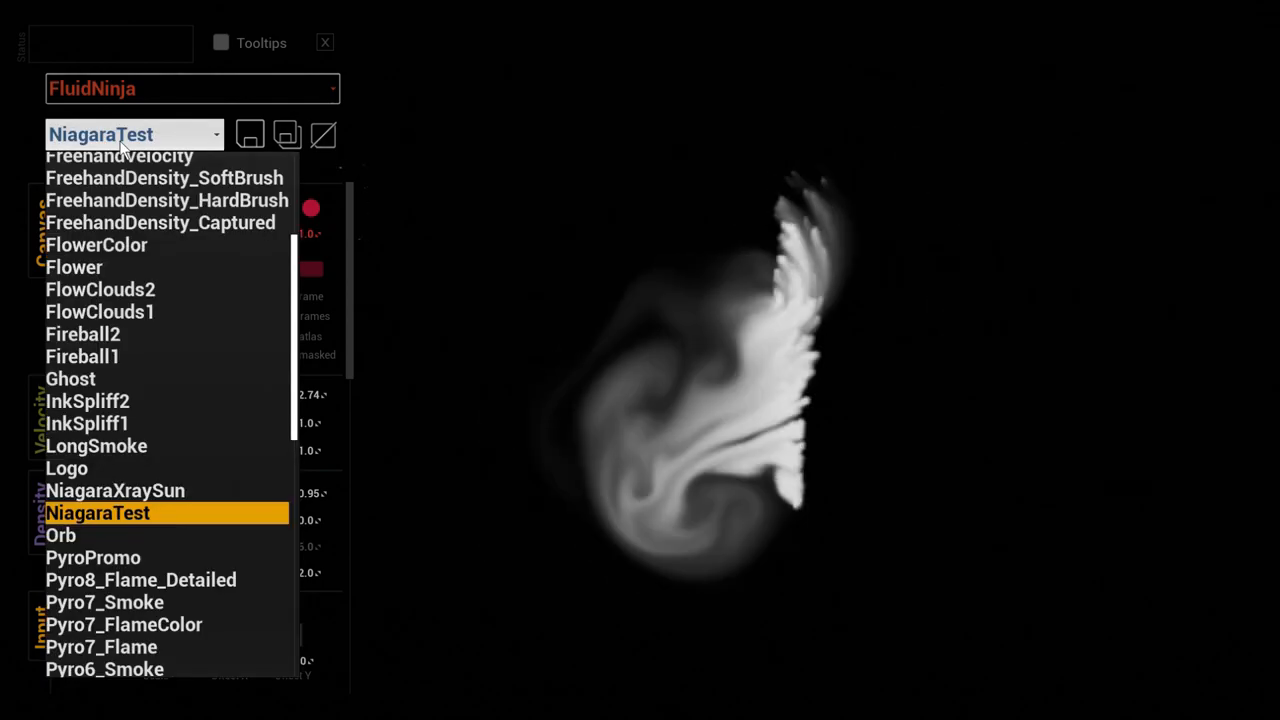
Load the NiagaraXraySun preset, then switch the simulation to the LongSmoke preset
left_click(116, 490)
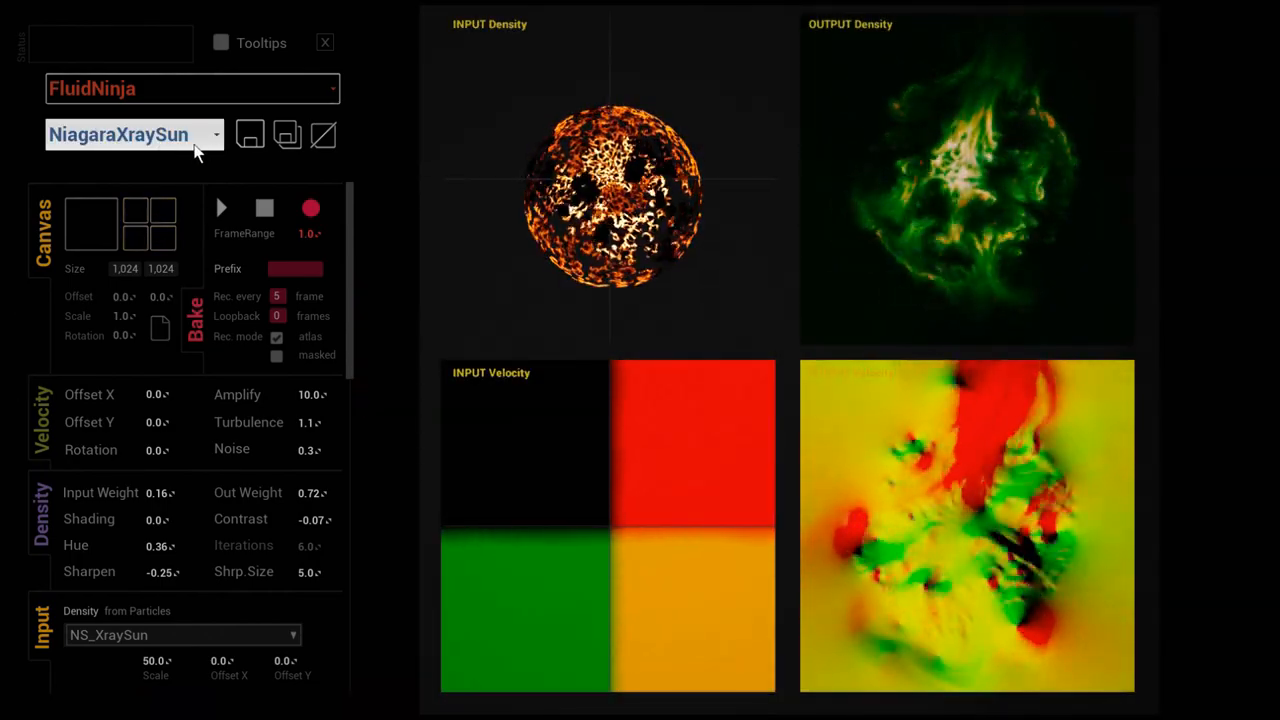
left_click(136, 134)
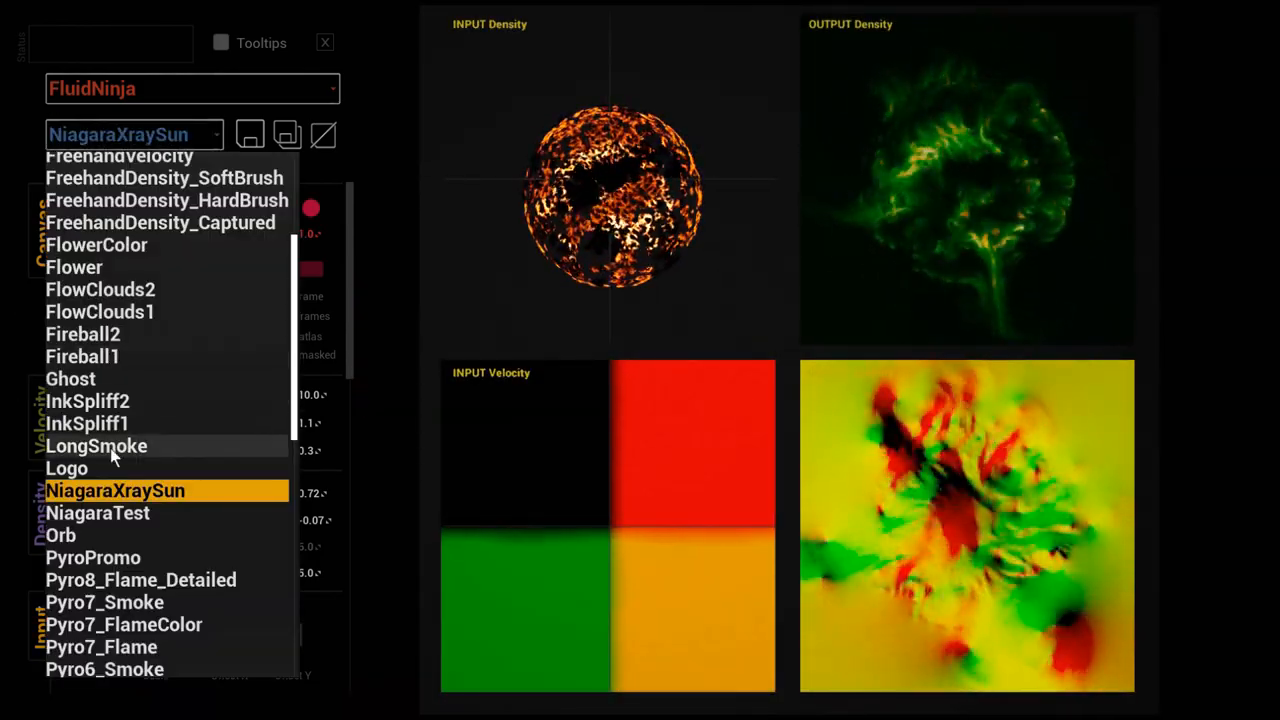
left_click(96, 444)
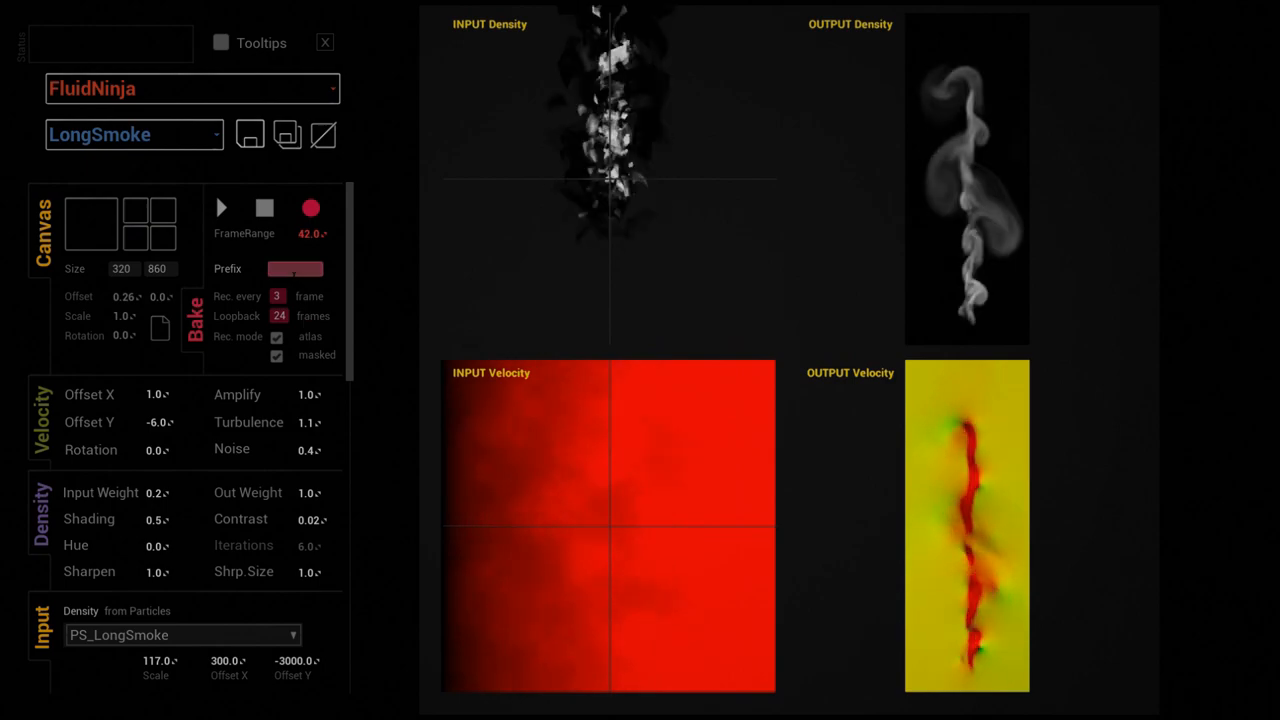
Bake LongSmoke with prefix 'smoke' into smoke_density and smoke_velocity flipbooks, then exit FluidNinja
type("smoke")
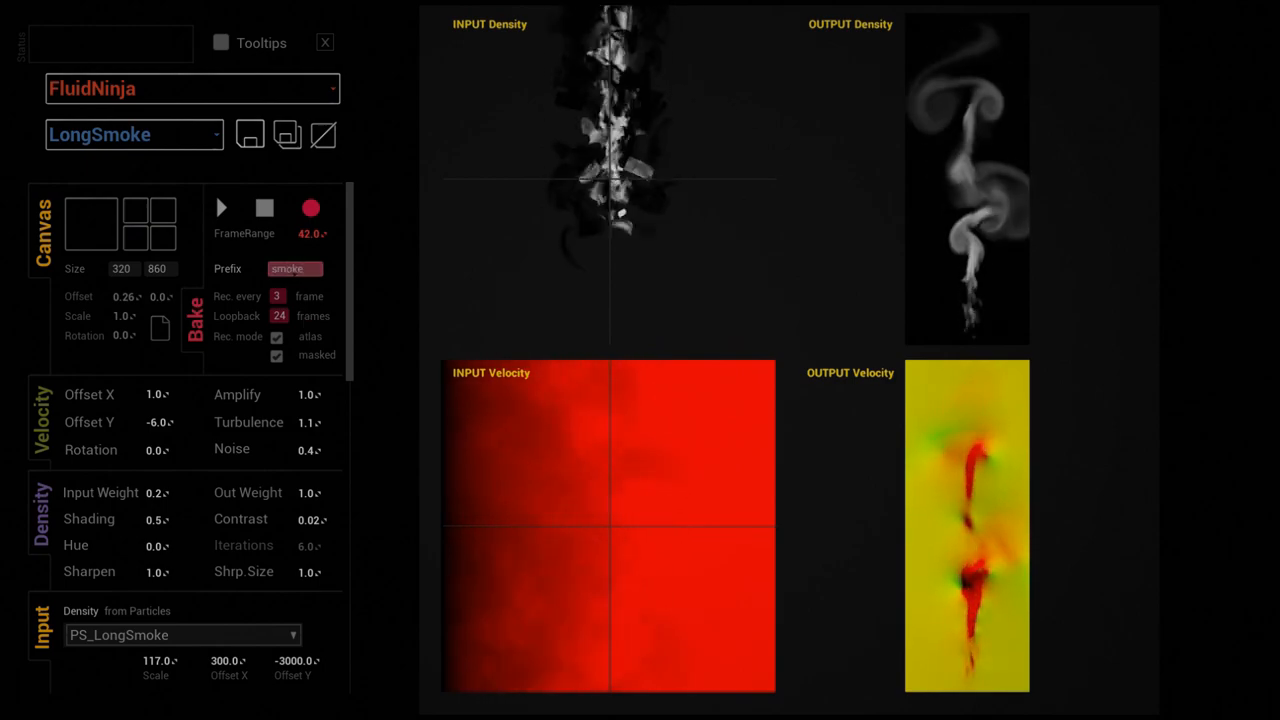
left_click(310, 208)
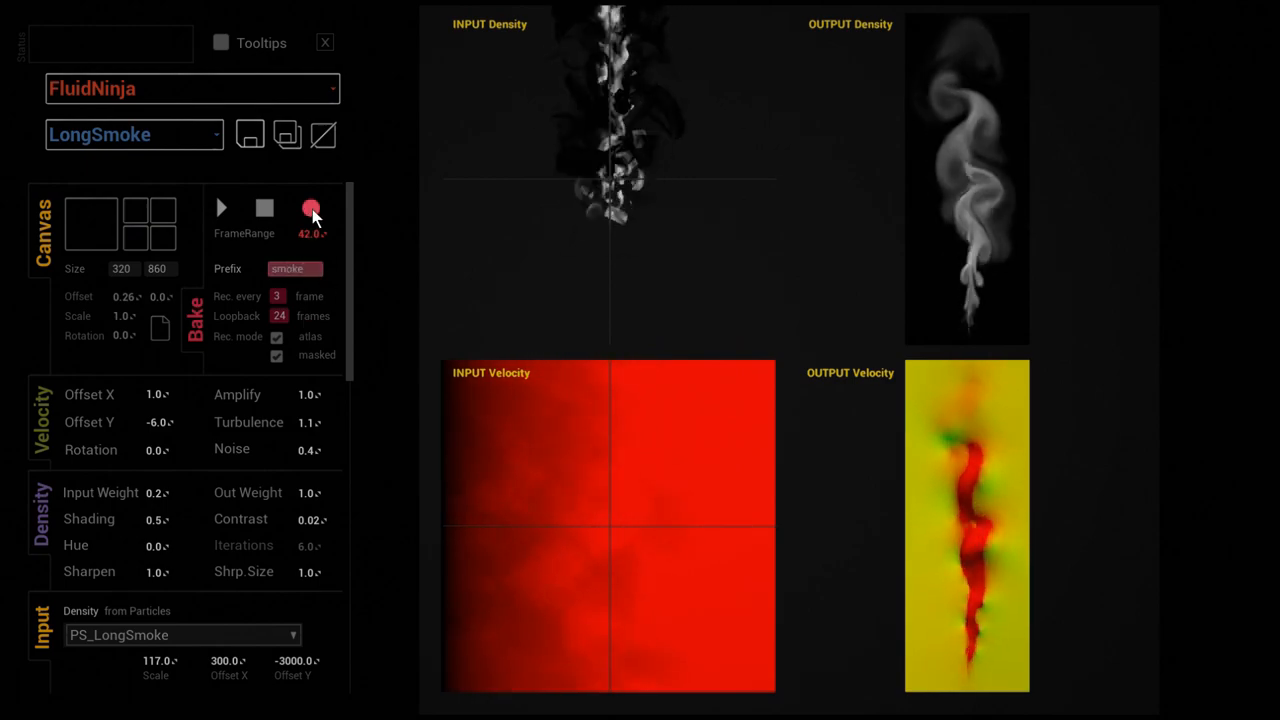
left_click(312, 208)
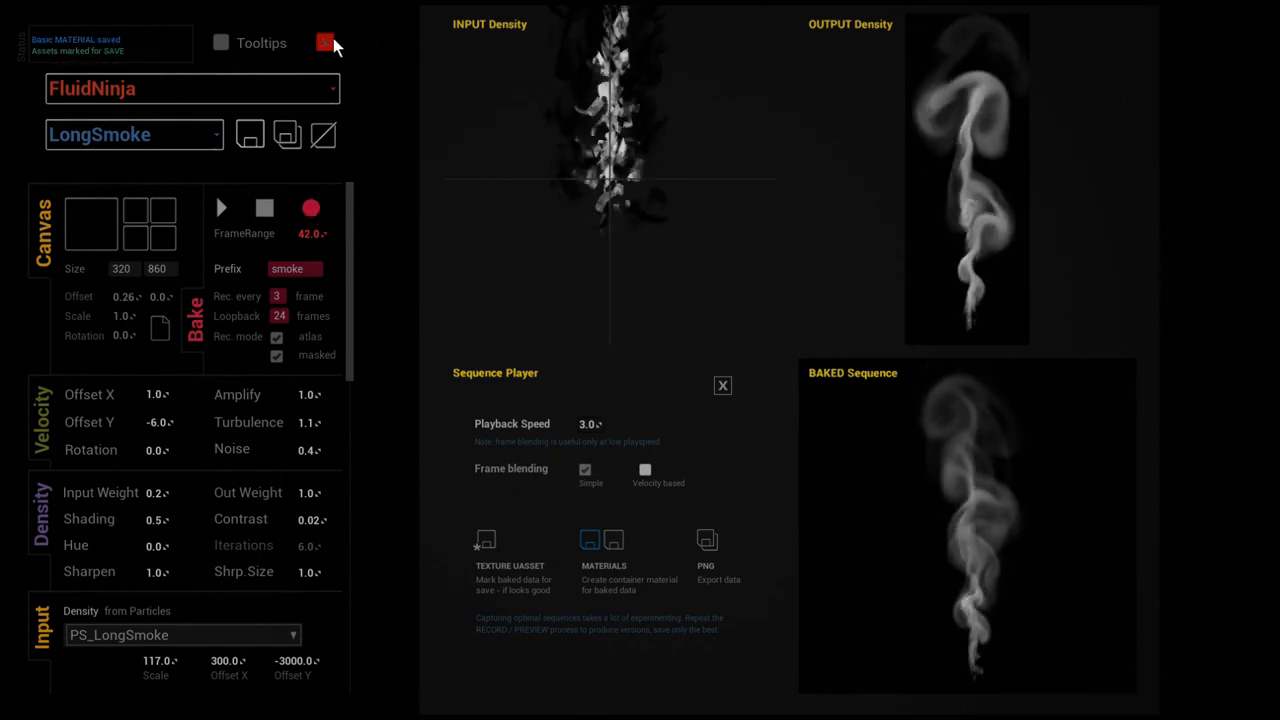
left_click(722, 384)
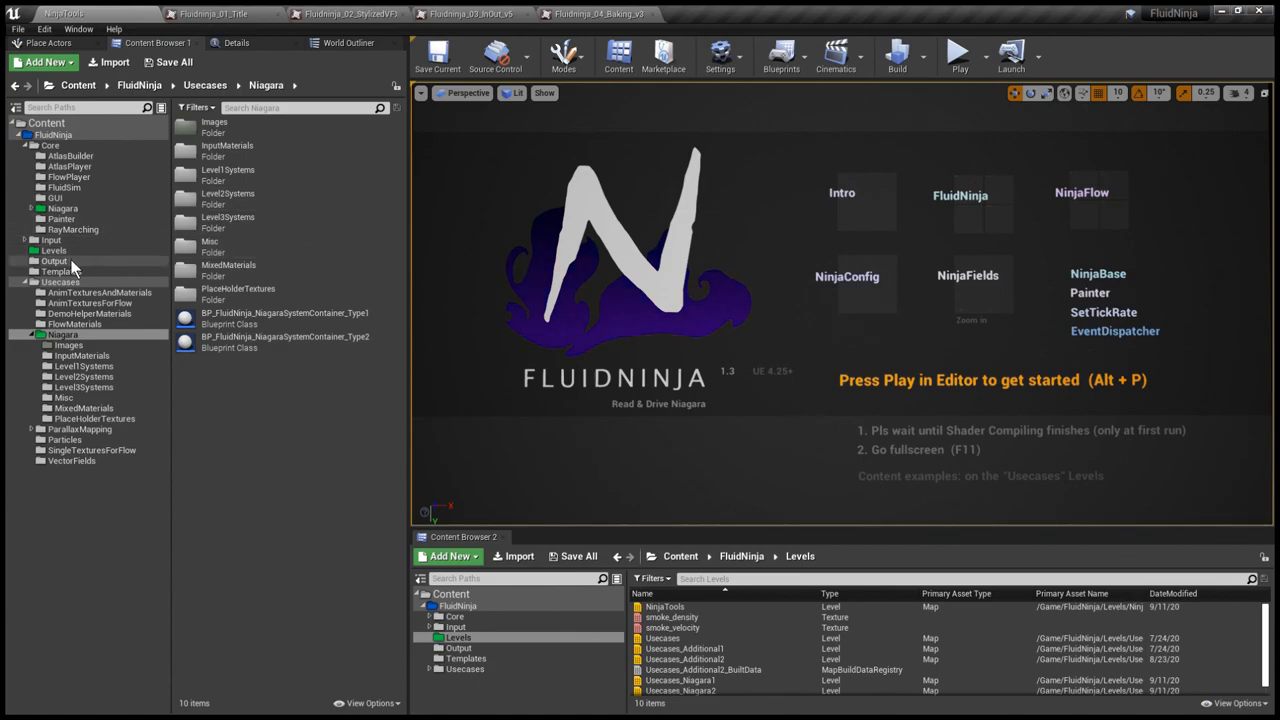
Inspect smoke_density, smoke_velocity, the smoke_BasicPlayer material and its DensityMap, then return to the level
double_click(672, 616)
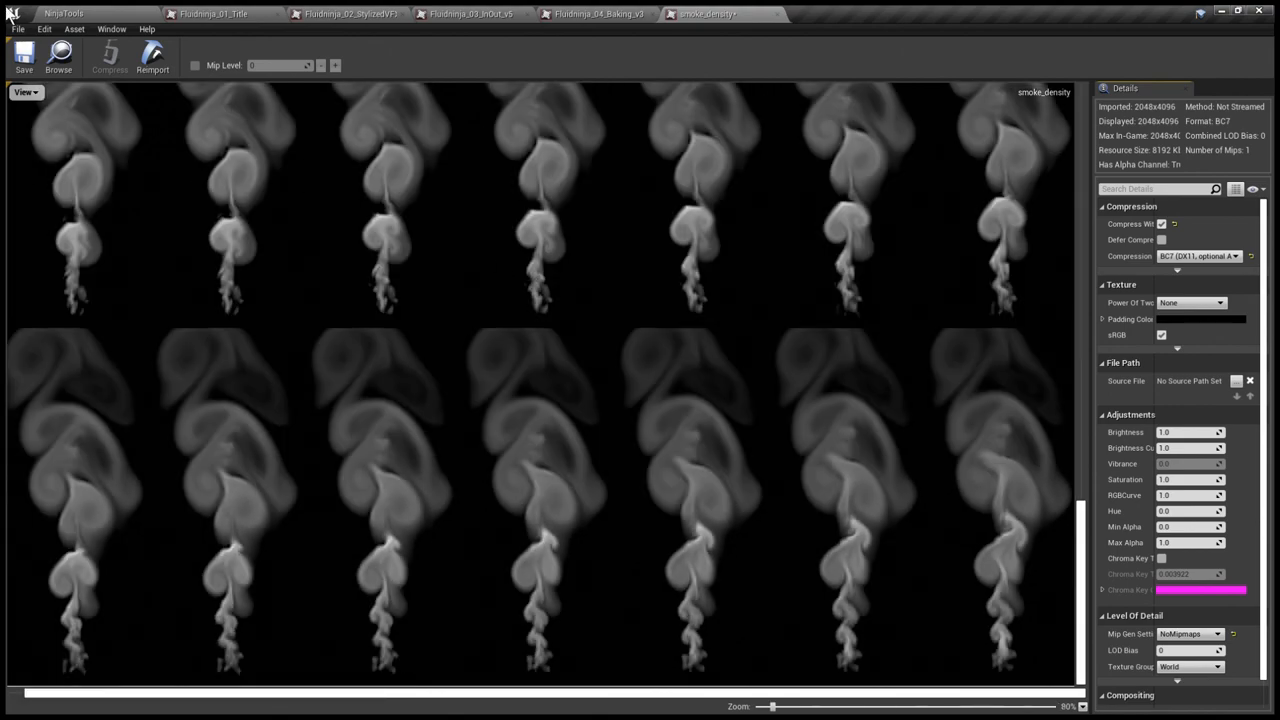
left_click(848, 14)
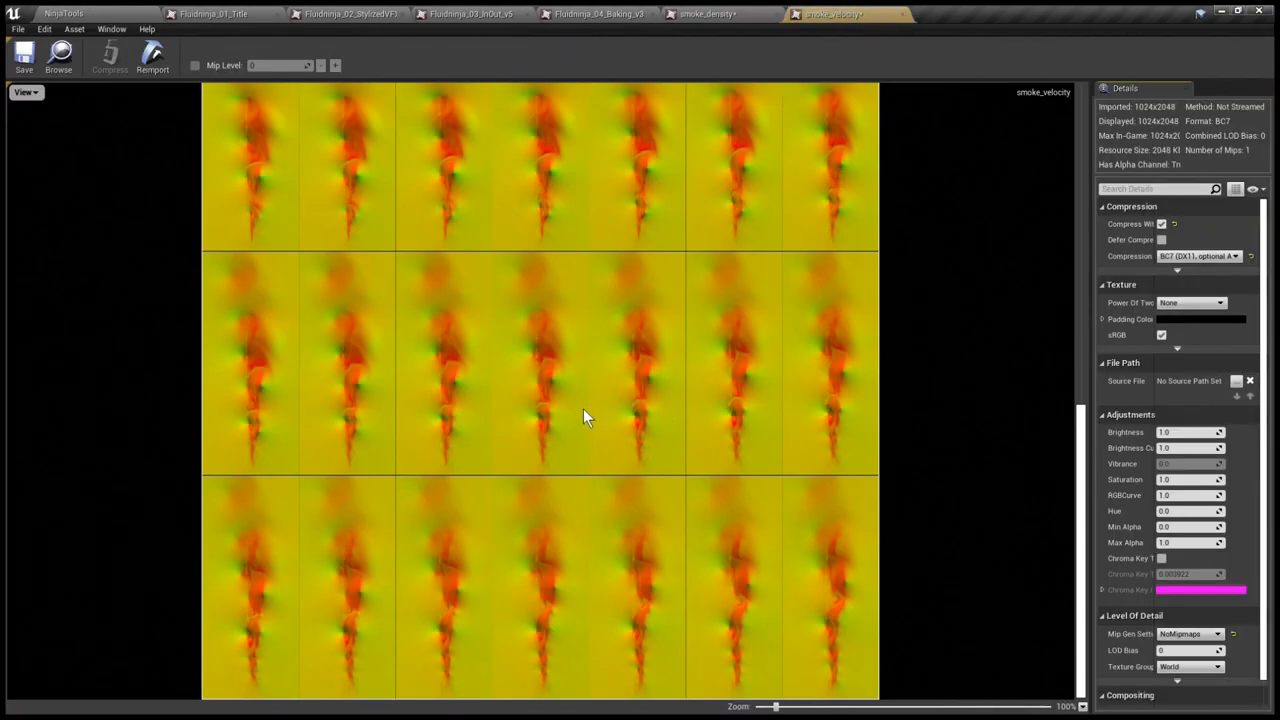
left_click(62, 12)
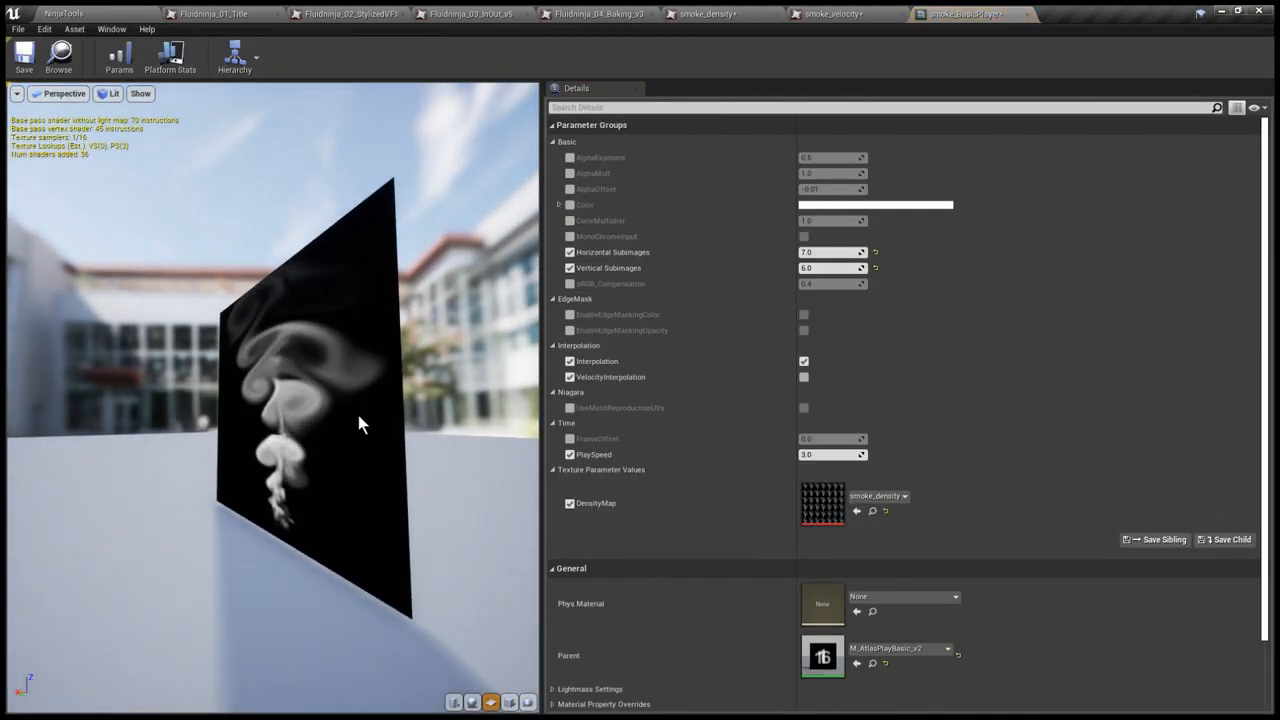
double_click(822, 504)
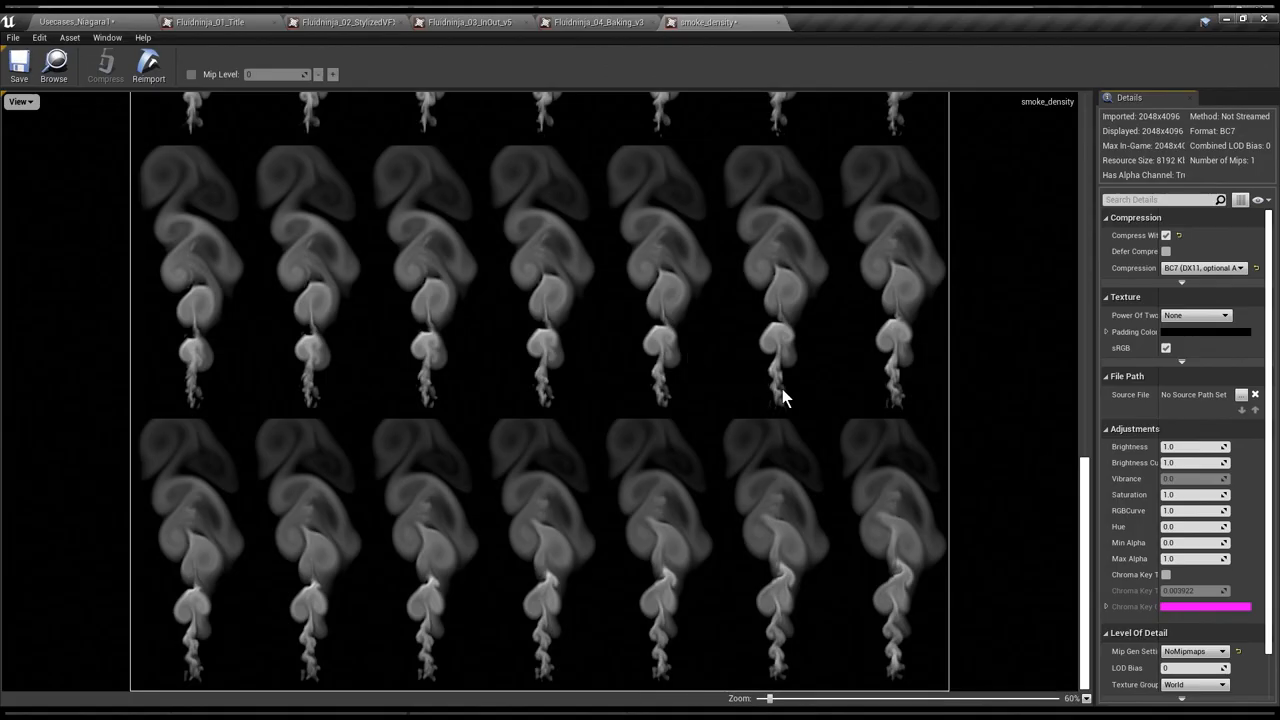
mouse_move(836, 556)
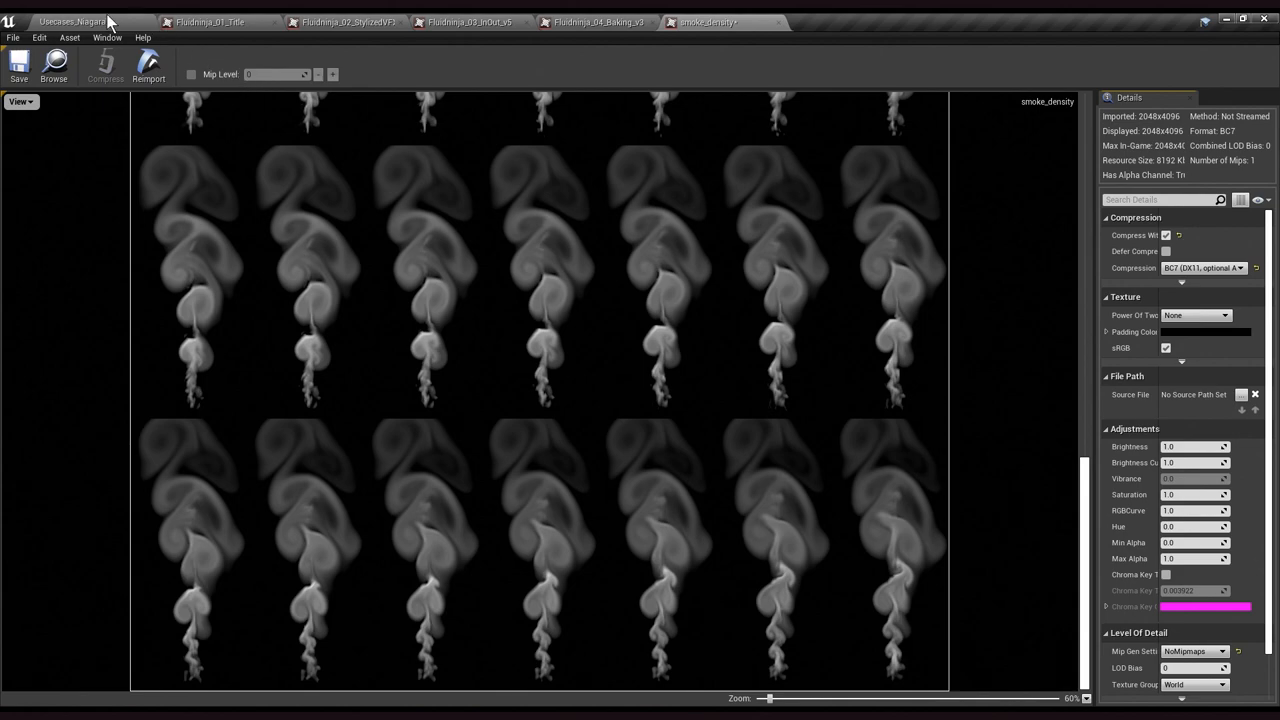
left_click(76, 22)
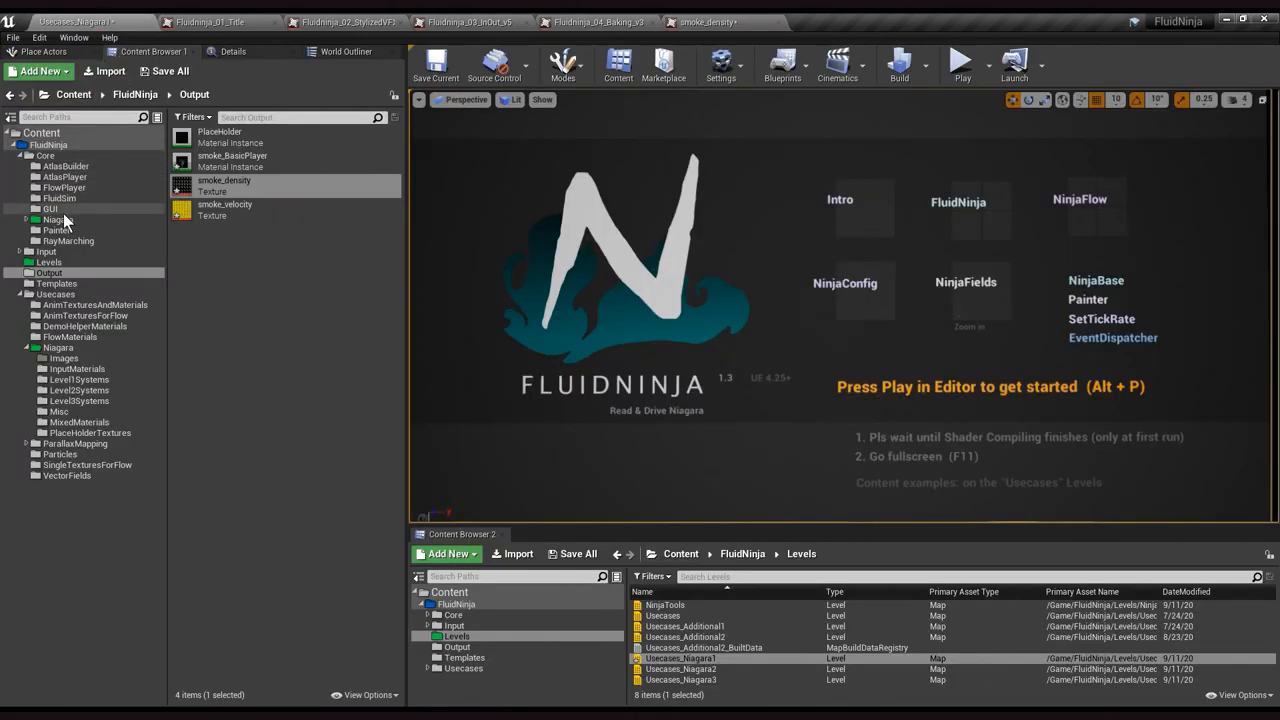
left_click(56, 218)
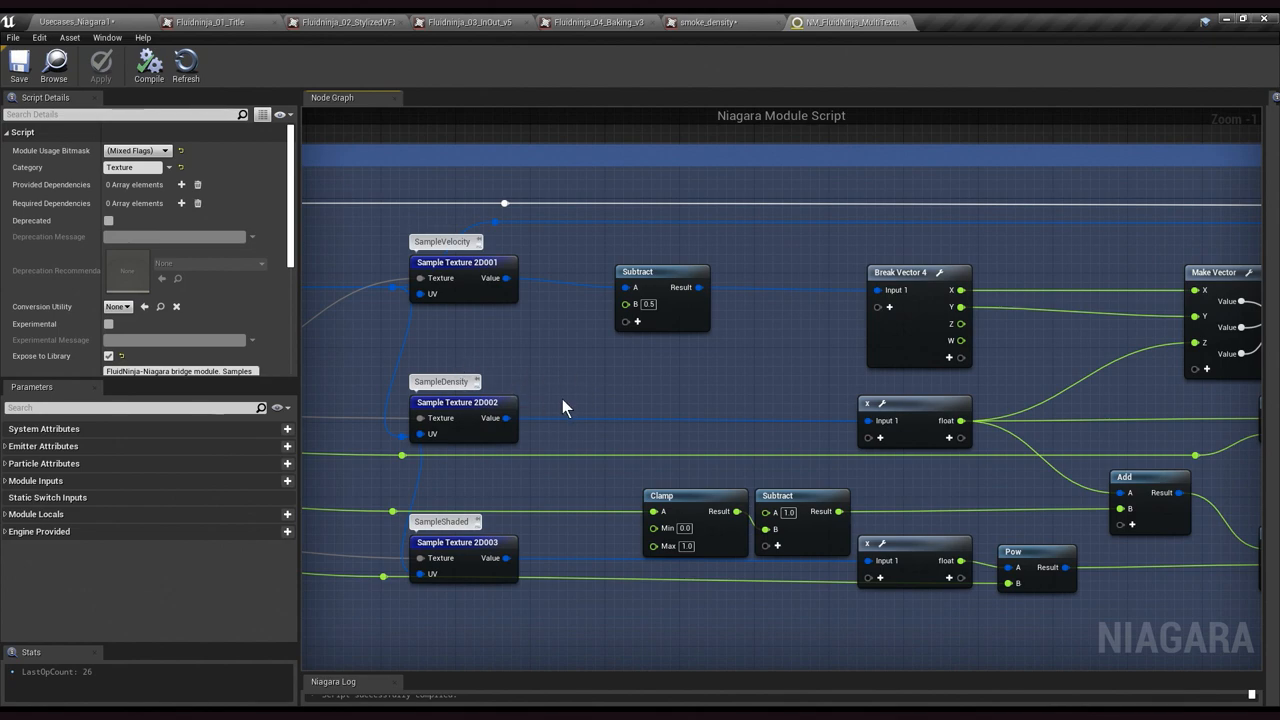
mouse_move(600, 396)
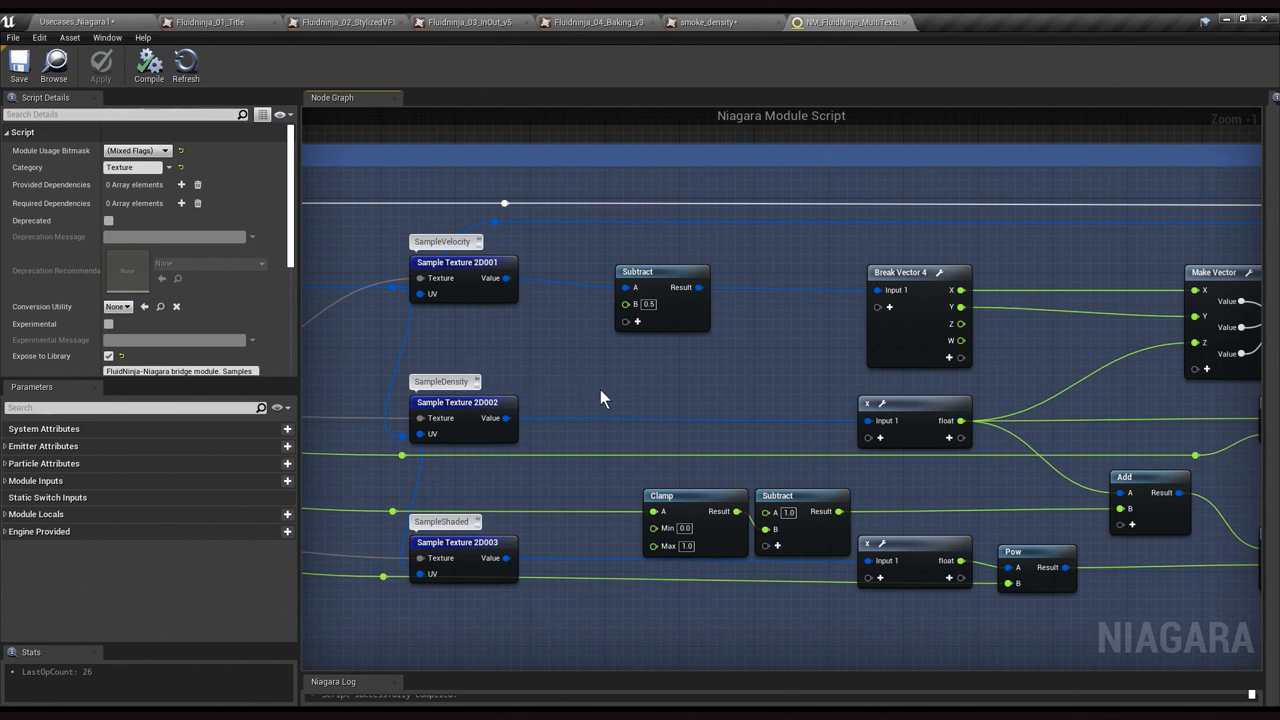
scroll("down", 3)
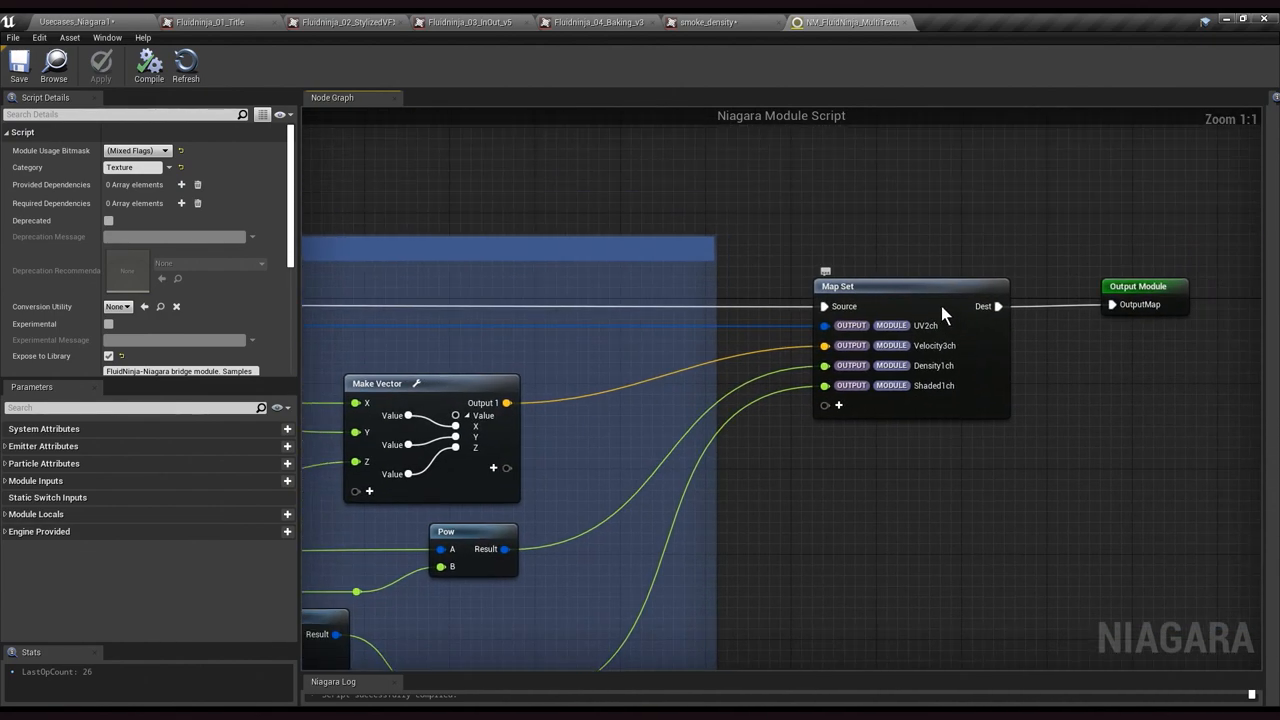
mouse_move(1040, 462)
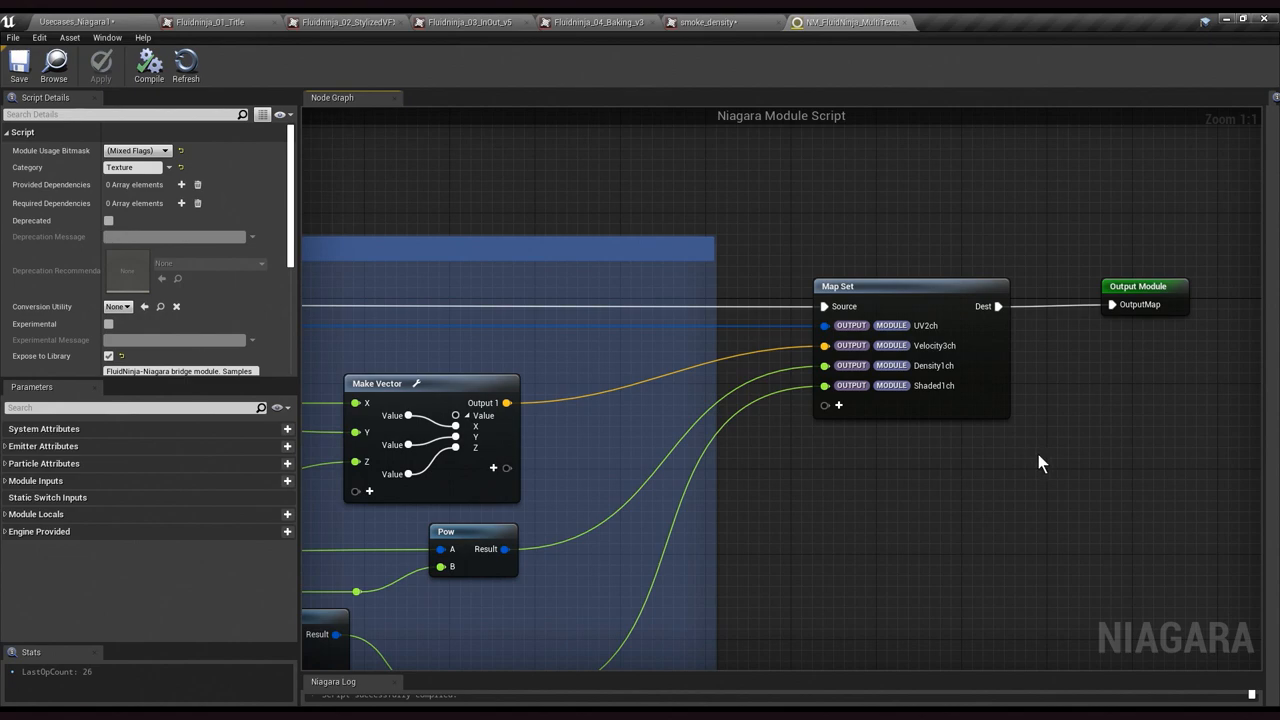
mouse_move(1000, 444)
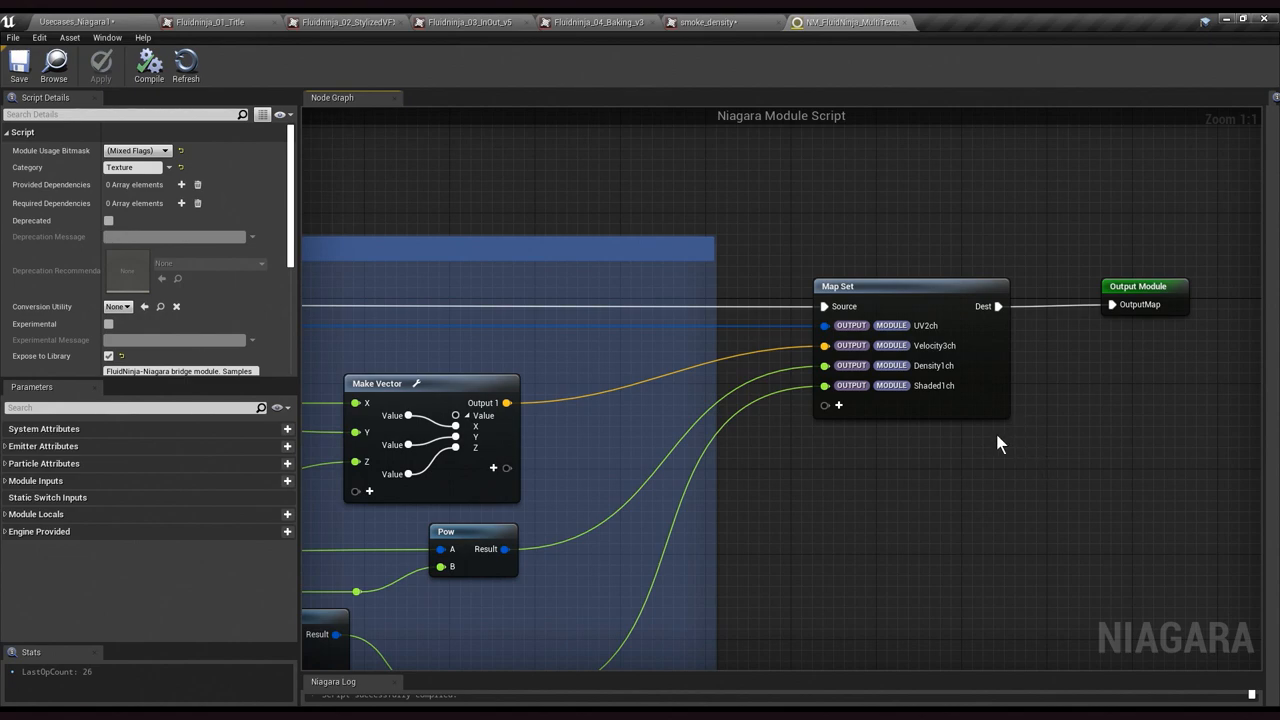
mouse_move(910, 38)
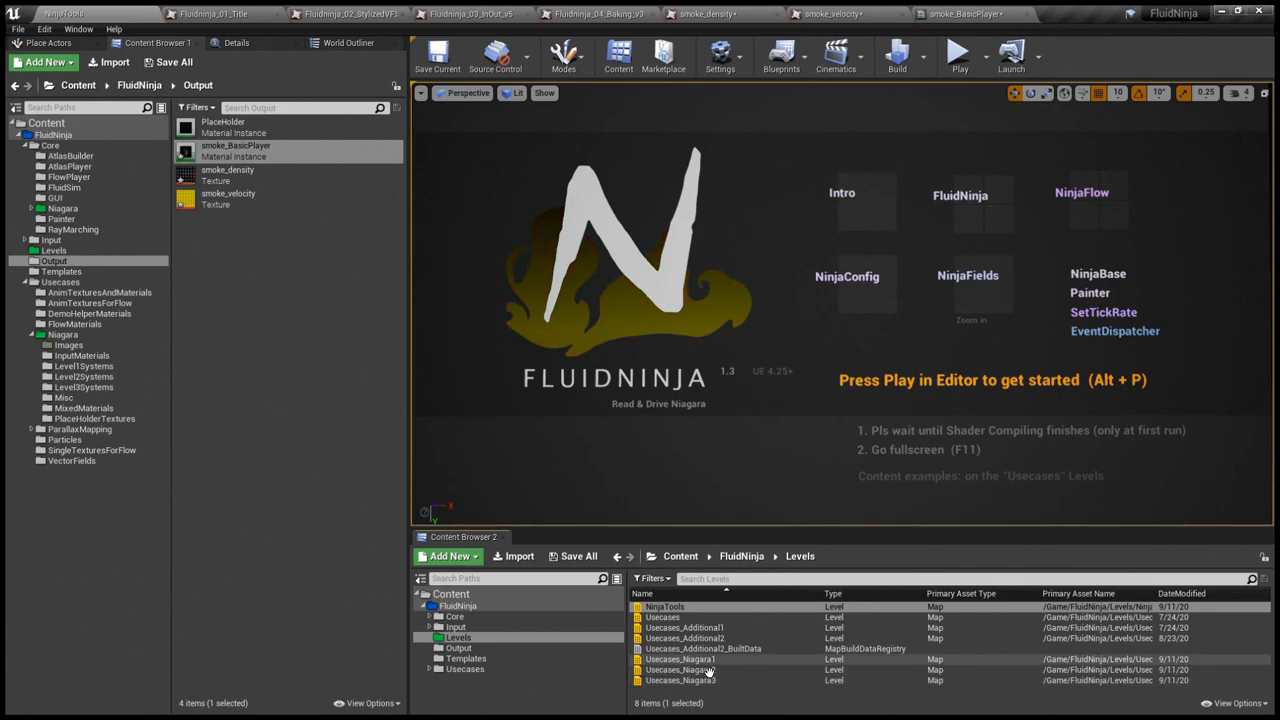
Load a Usecases_Niagara demo level from the Levels folder
double_click(678, 660)
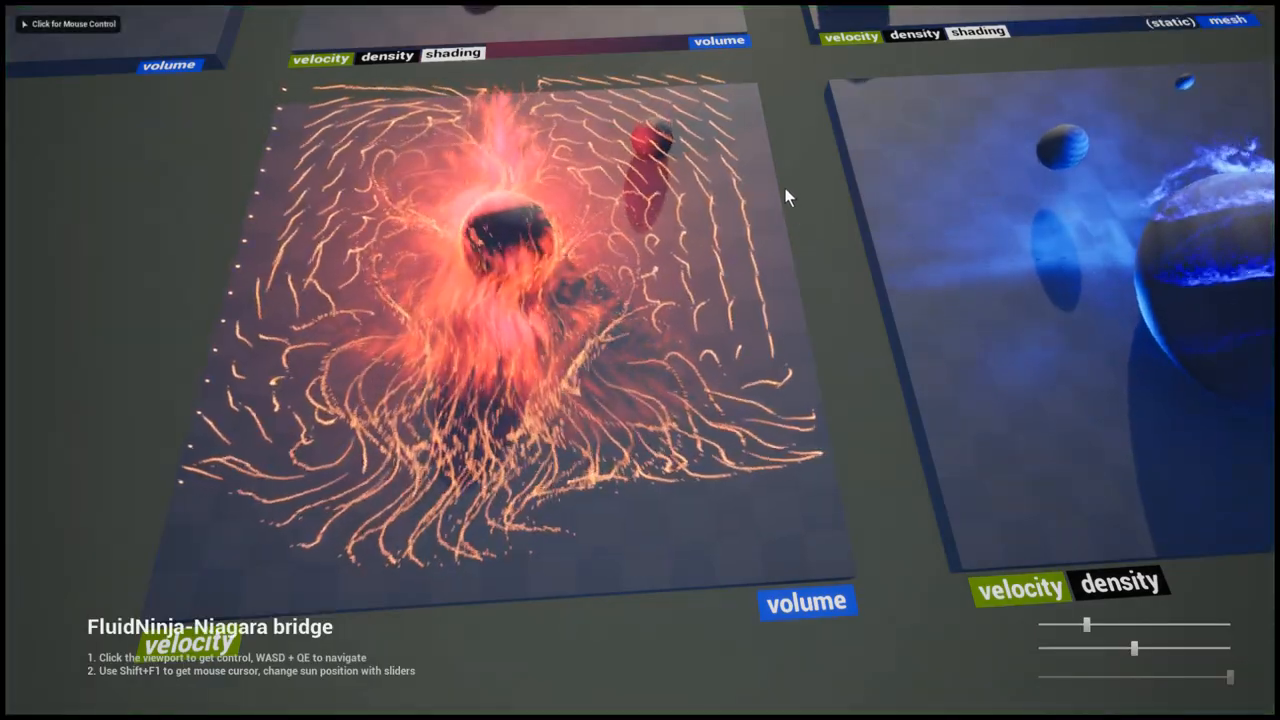
Take control of the running bridge demo to view particles following the baked maps
left_click(500, 300)
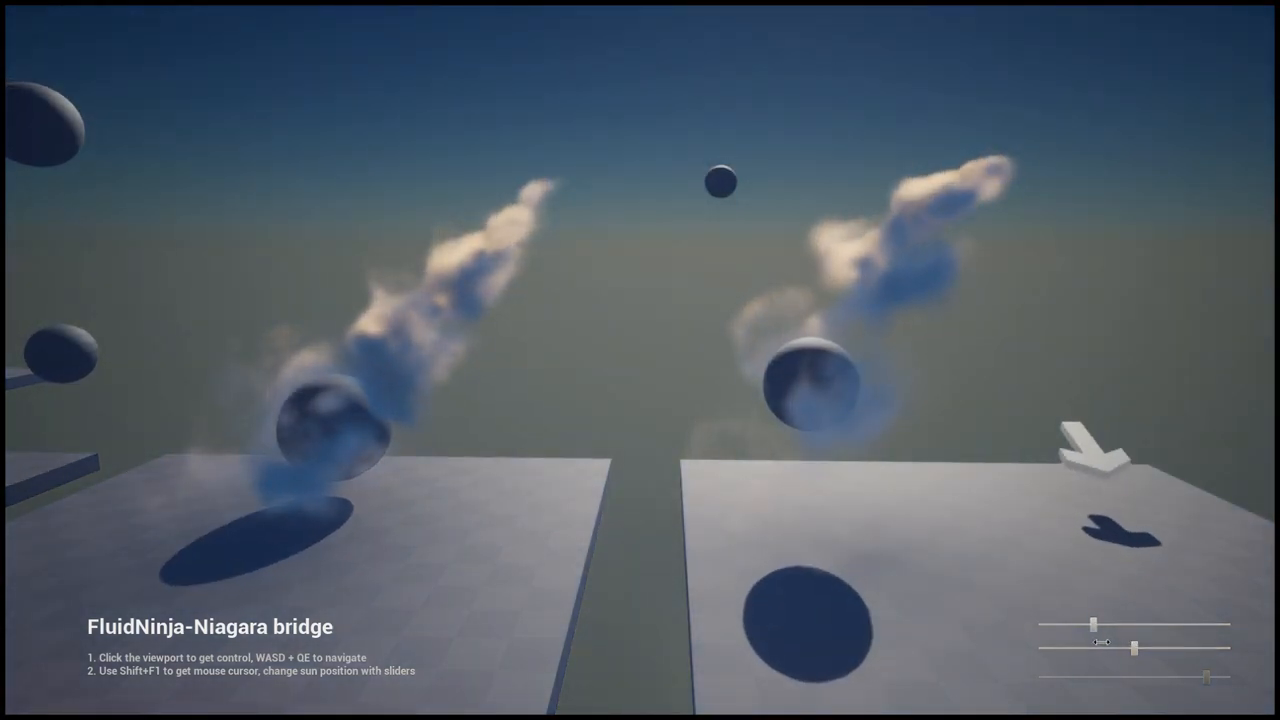
Look around the demo toward the spheres trailing particle smoke
left_click_drag(1096, 640, 1084, 624)
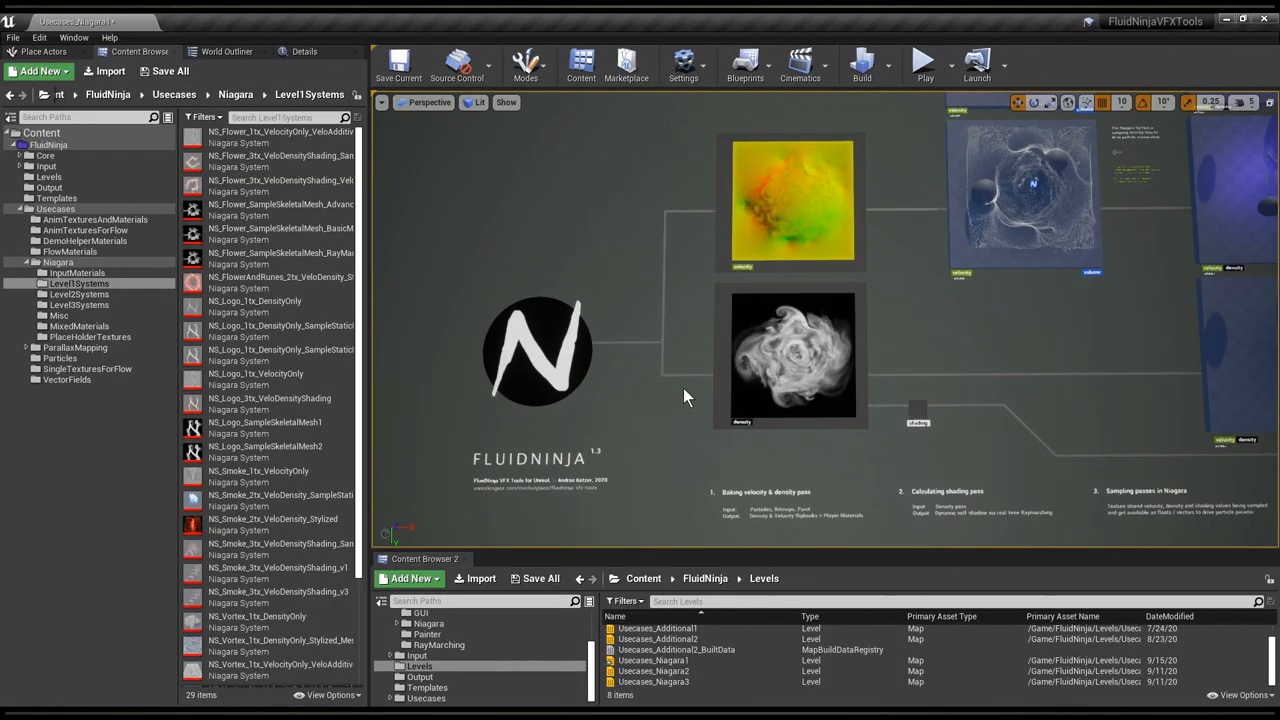
Play the Level1Systems demo showing a particle sheet swirled around two spheres
left_click(922, 60)
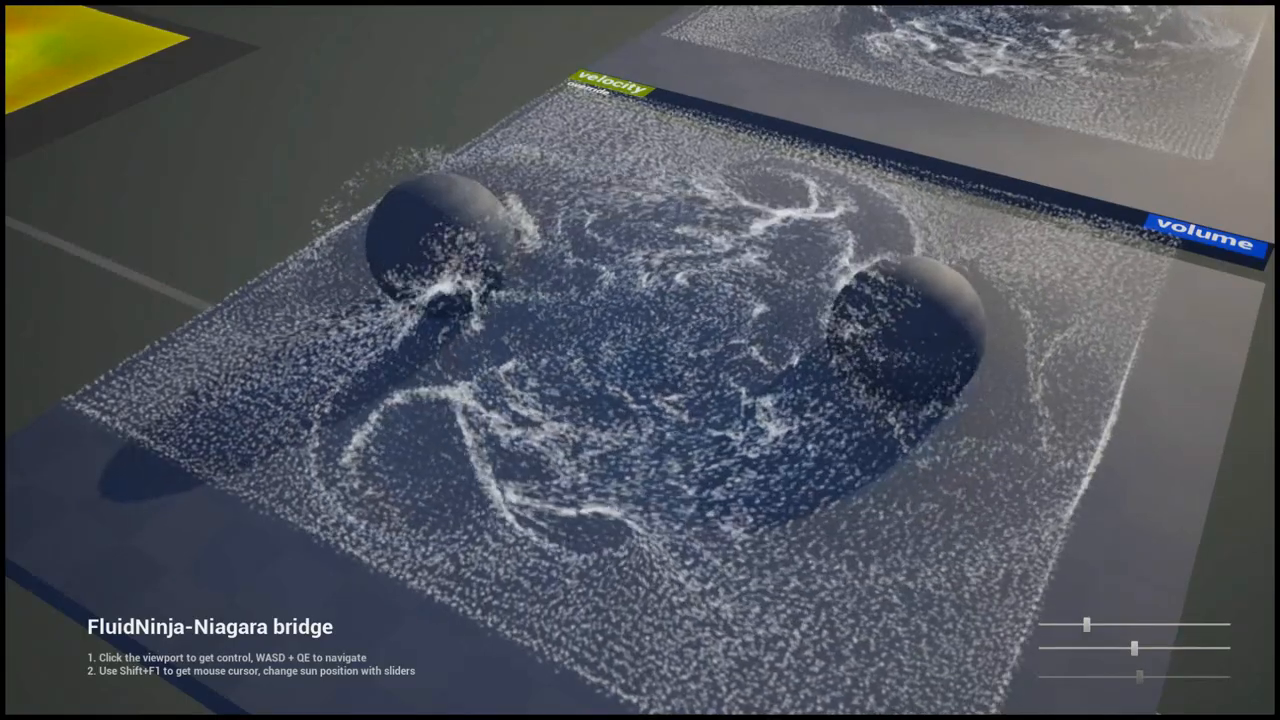